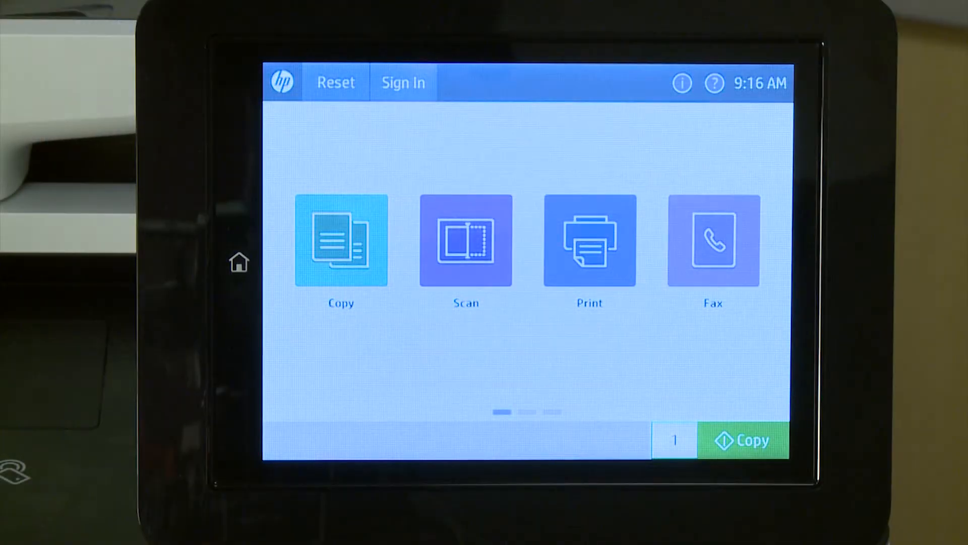
Show the Ethernet connection details on the printer's Information screen
click(680, 83)
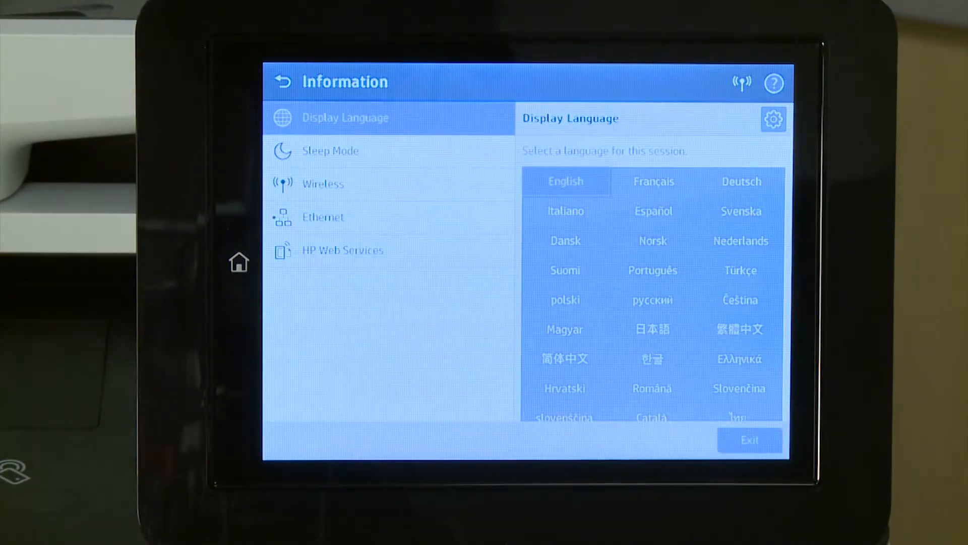
click(323, 216)
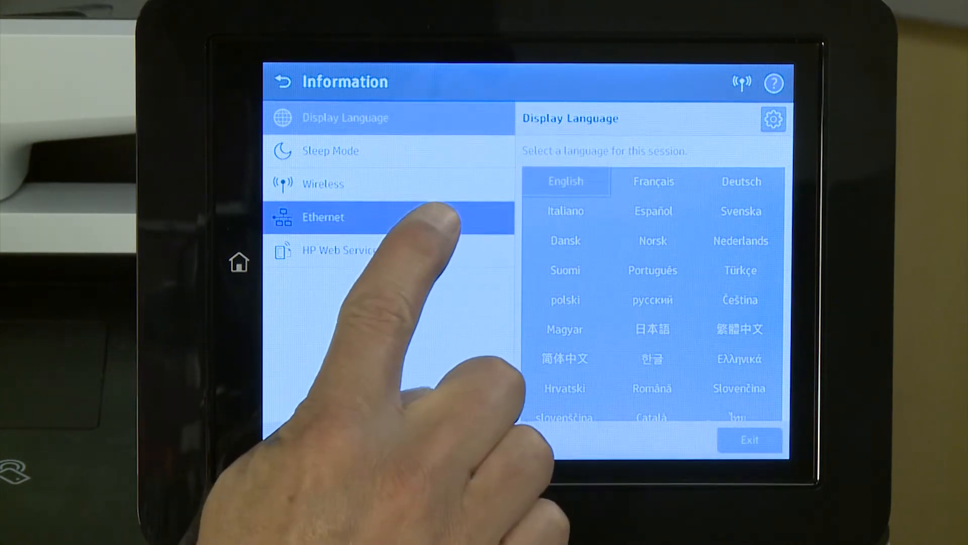
click(323, 217)
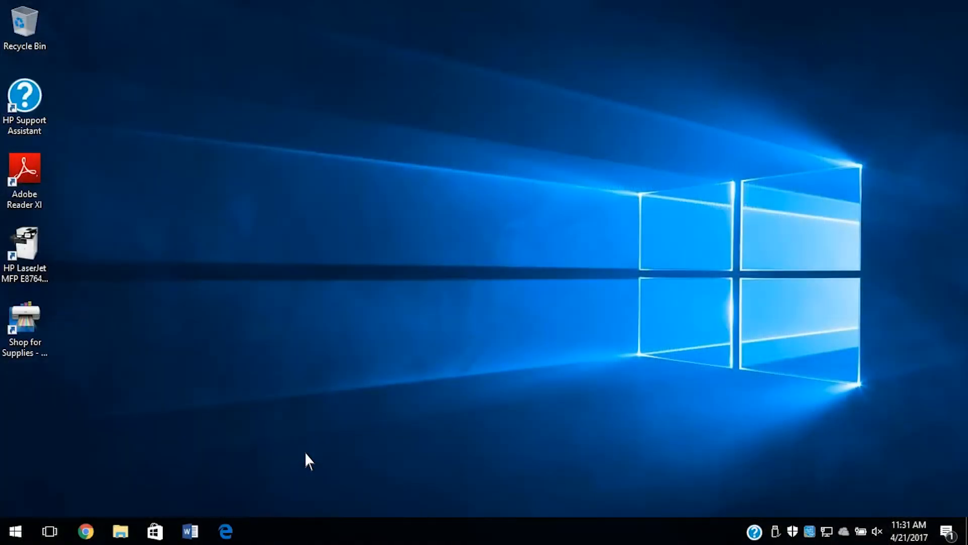
mouse_move(268, 503)
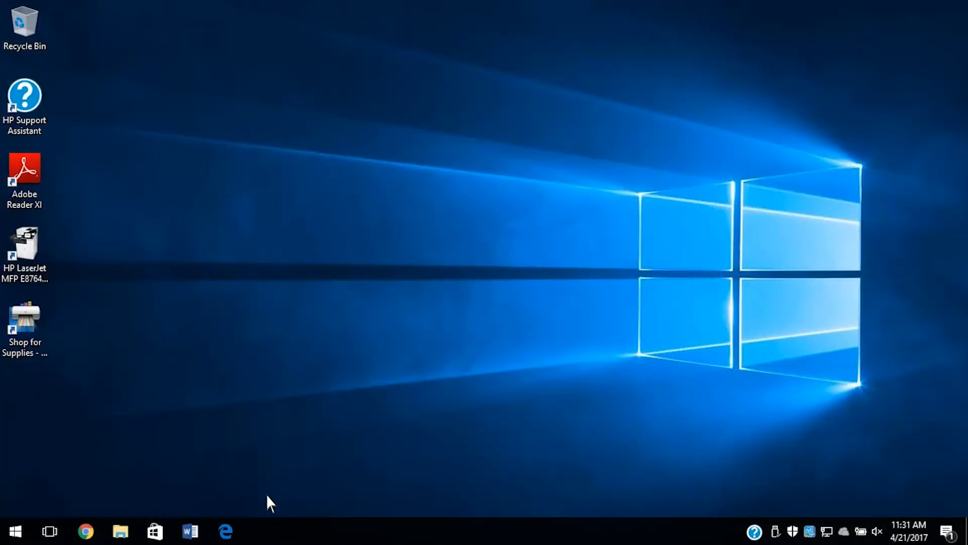
Launch Edge and enter the printer's IP address 192.168... in the address bar
click(225, 532)
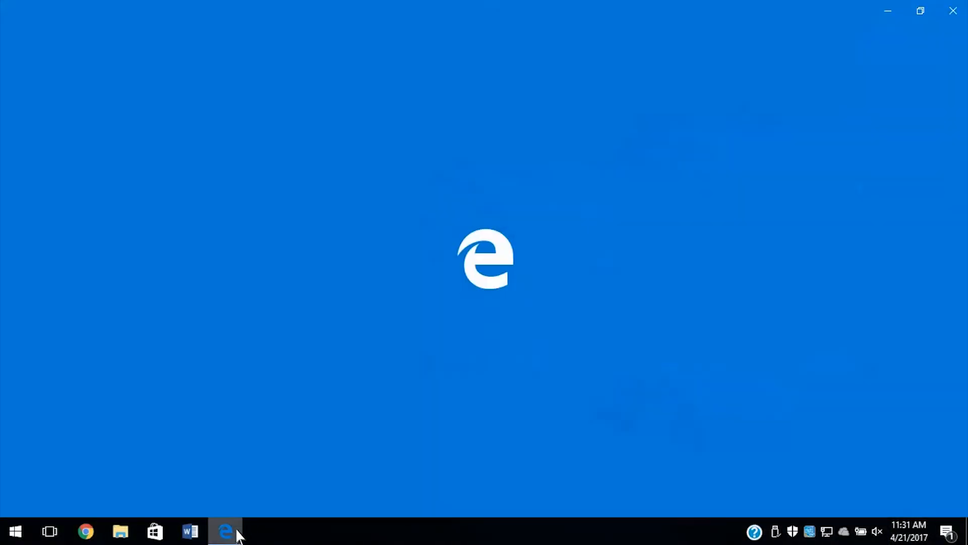
click(225, 532)
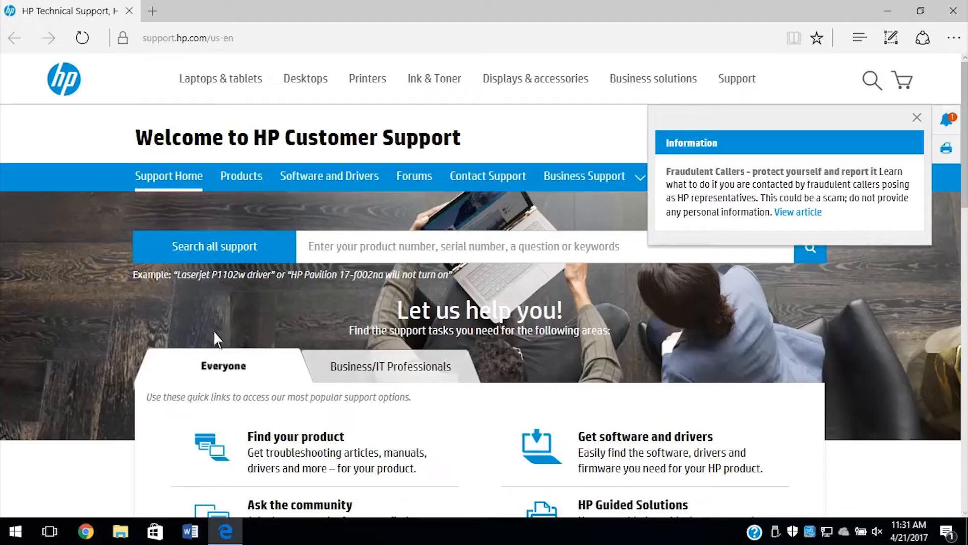
click(198, 38)
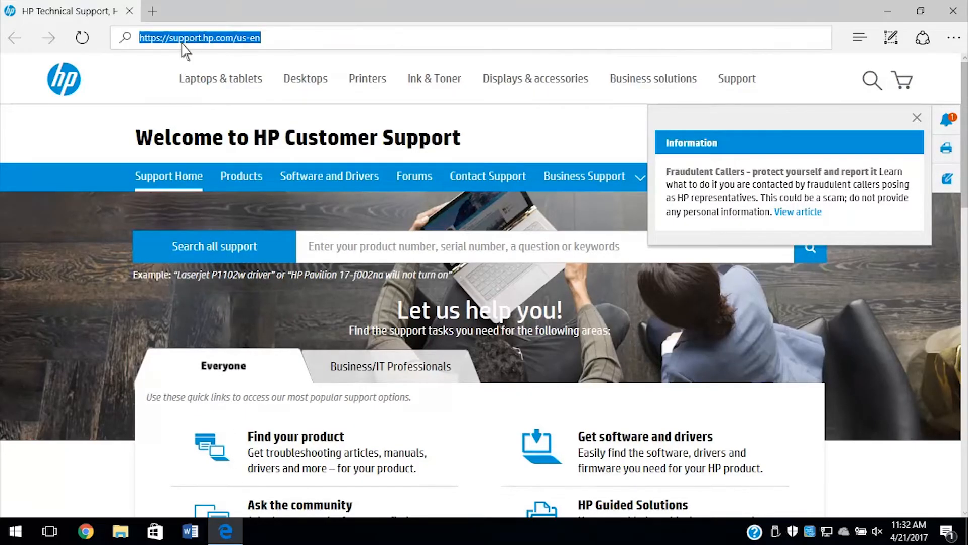
text(192.168)
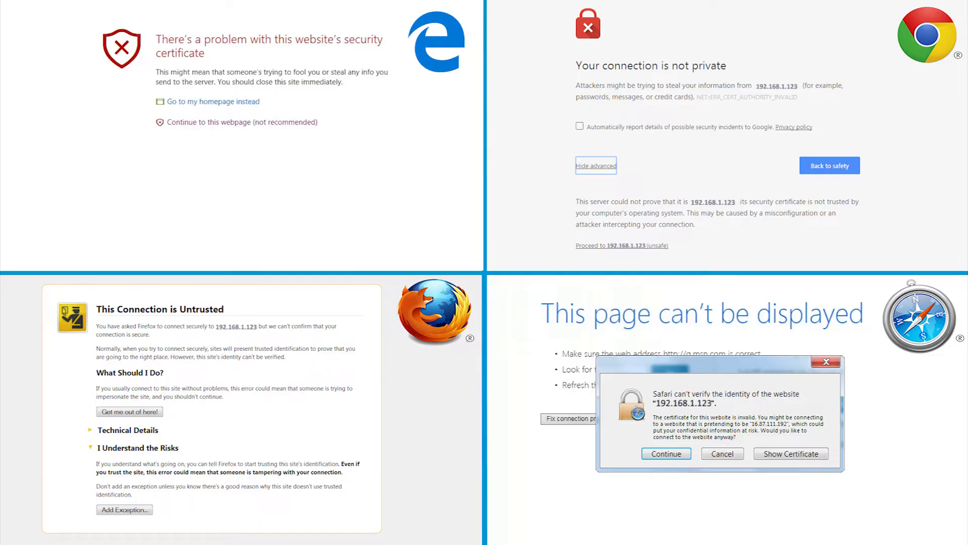
Proceed past the certificate warning, sign in as Administrator and go to Networking
click(241, 122)
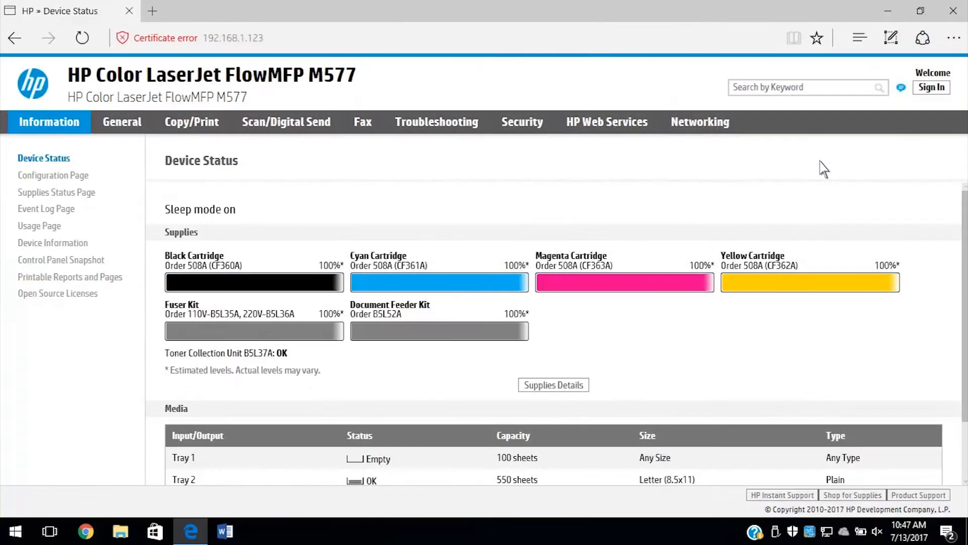
mouse_move(864, 138)
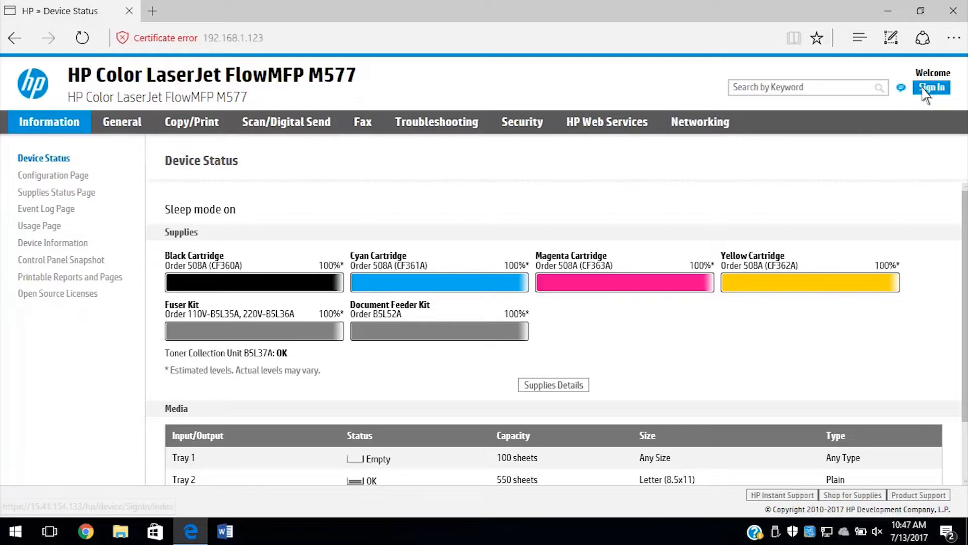
click(930, 87)
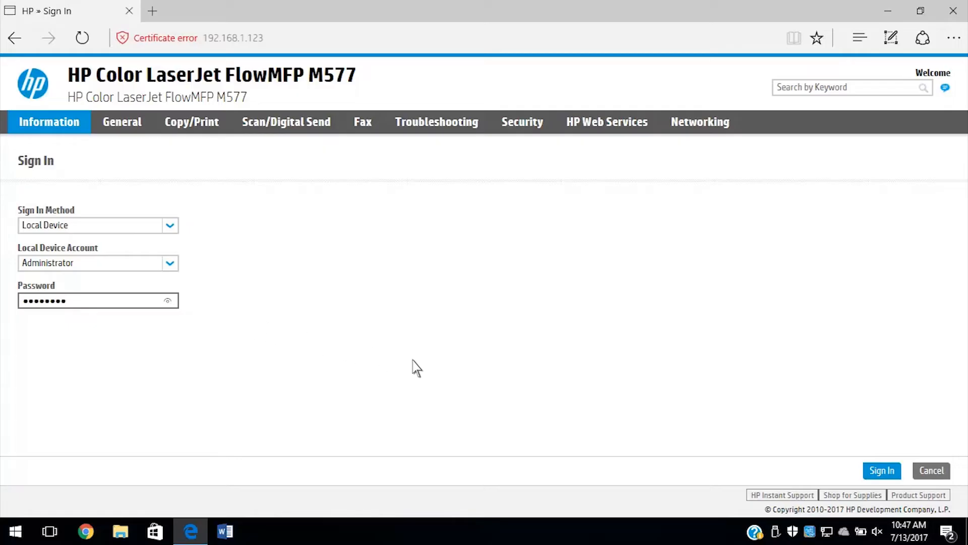
click(882, 470)
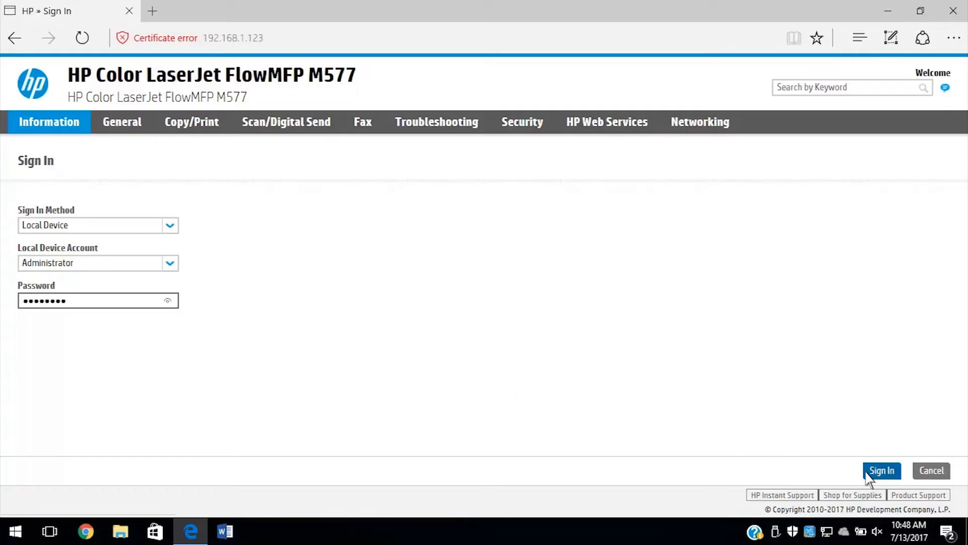
click(882, 470)
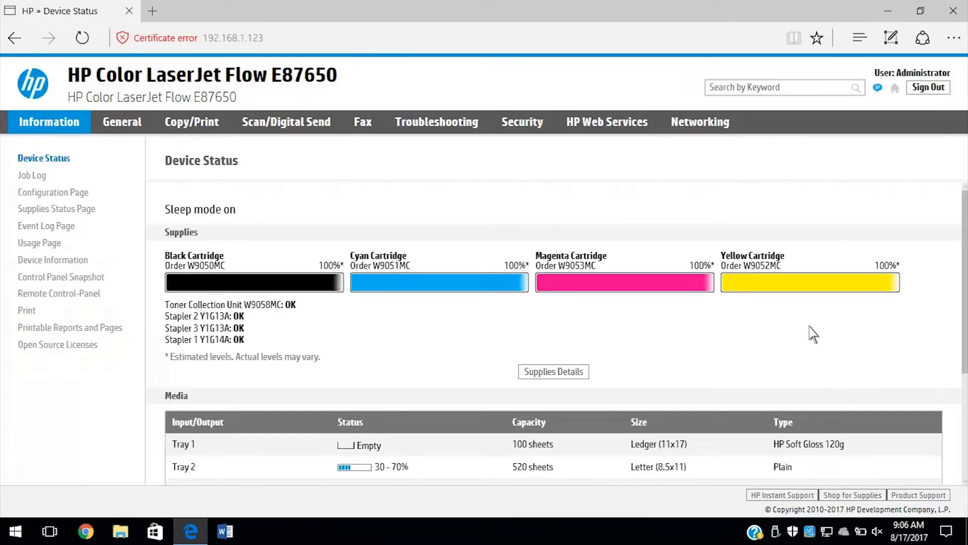
click(700, 120)
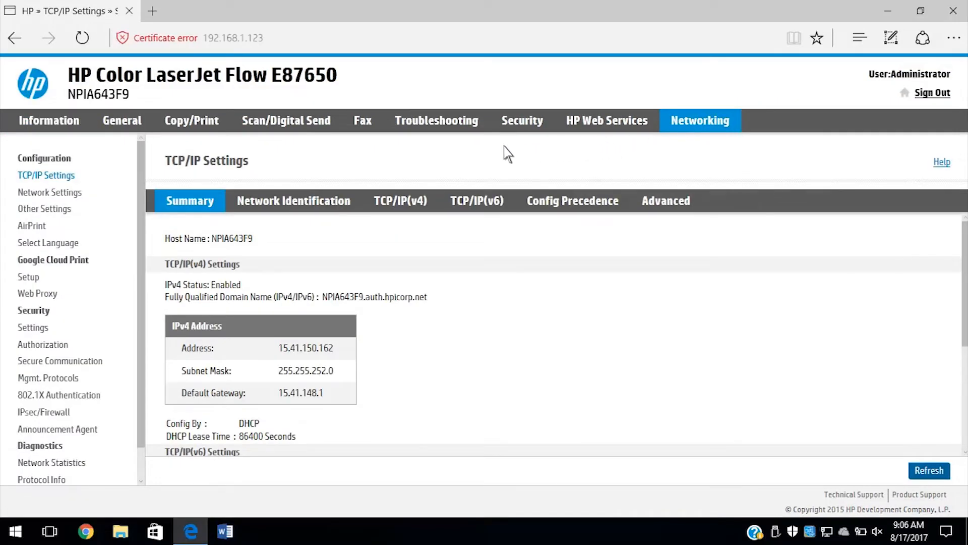
mouse_move(126, 180)
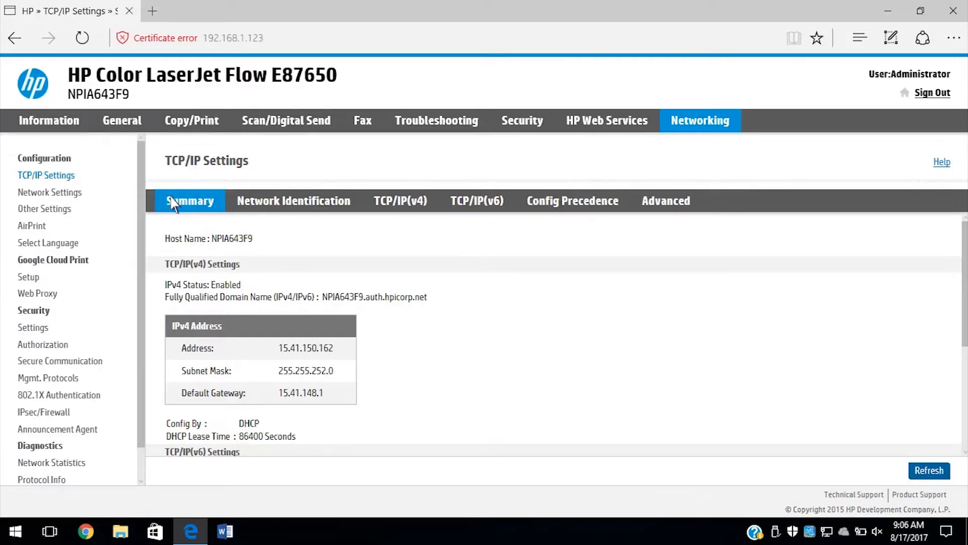
Add DNS suffix companyname.com under Network Identification and apply the settings
click(294, 200)
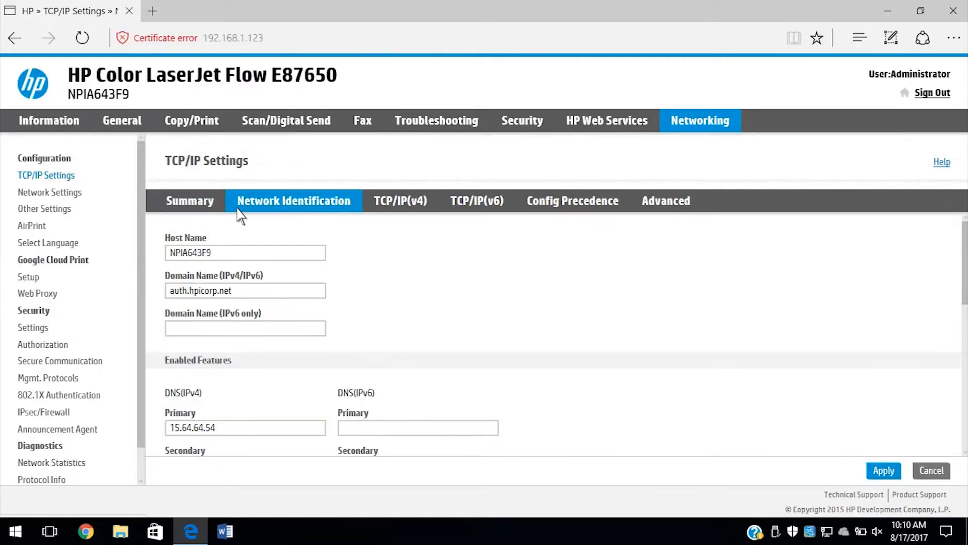
mouse_move(808, 251)
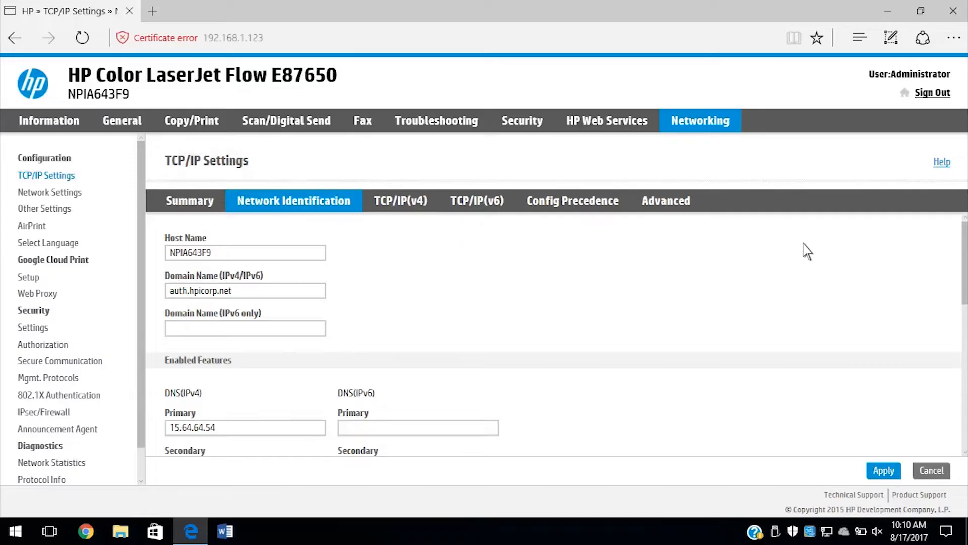
scroll(down, 3)
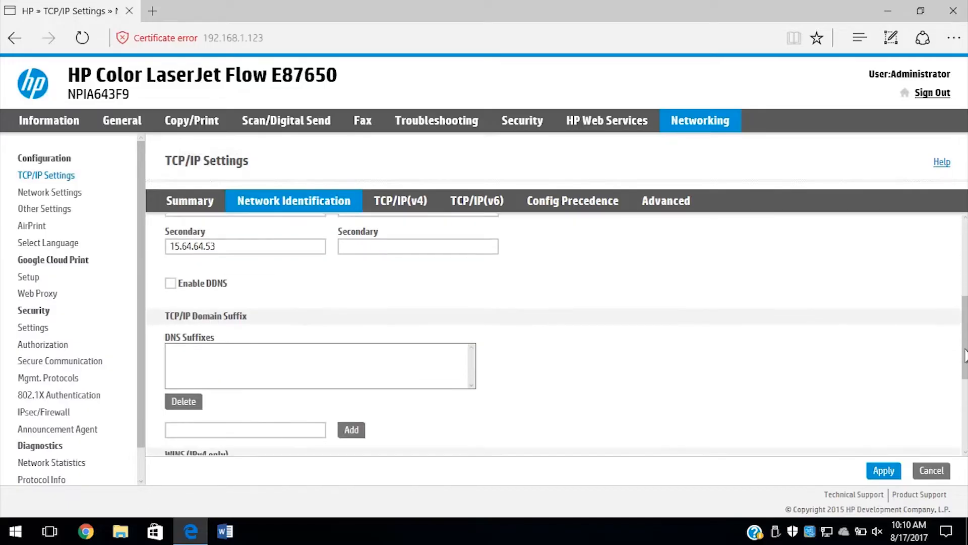
scroll(down, 3)
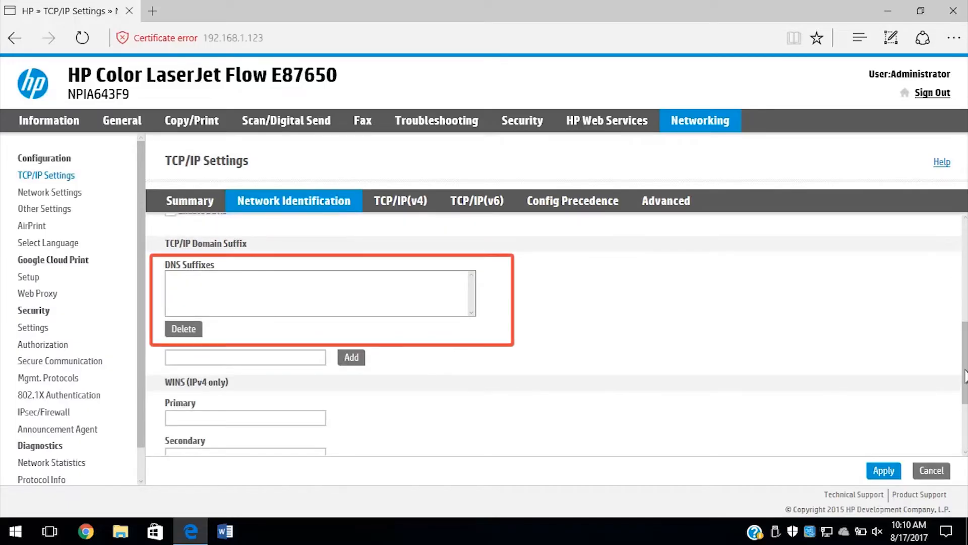
mouse_move(749, 373)
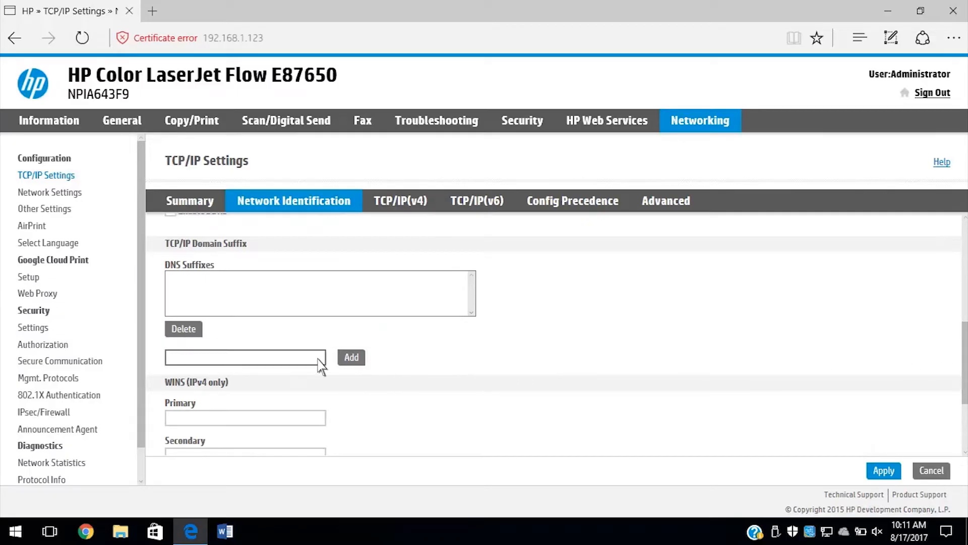
text(companyname.com)
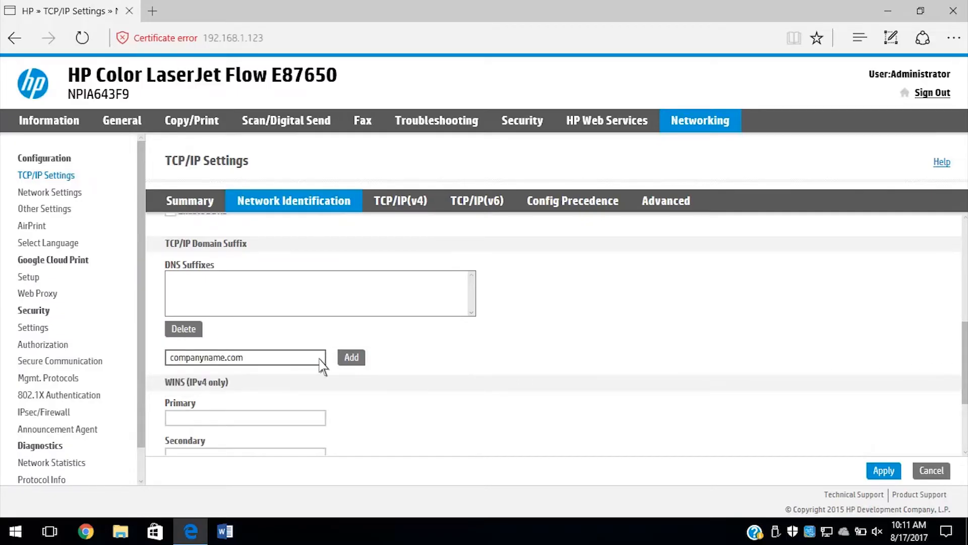
click(882, 470)
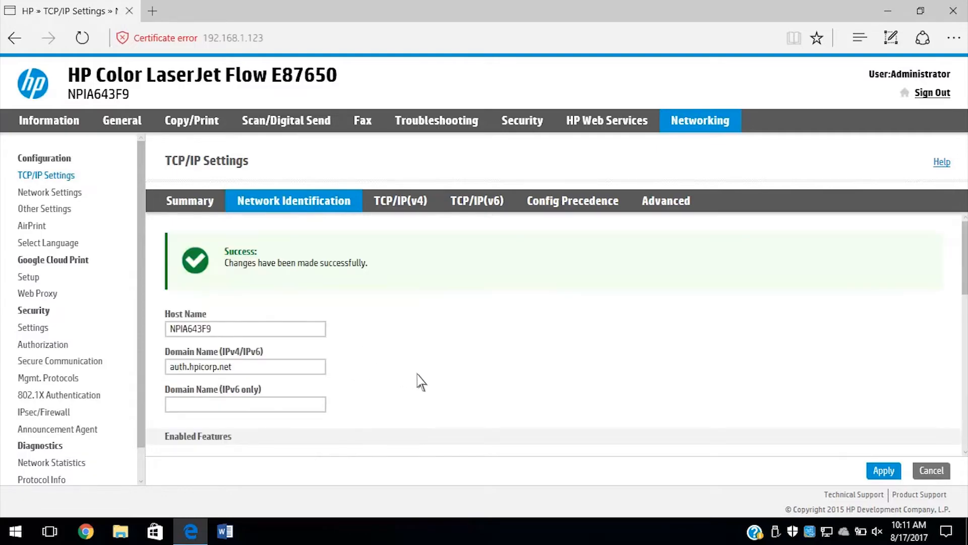
click(884, 470)
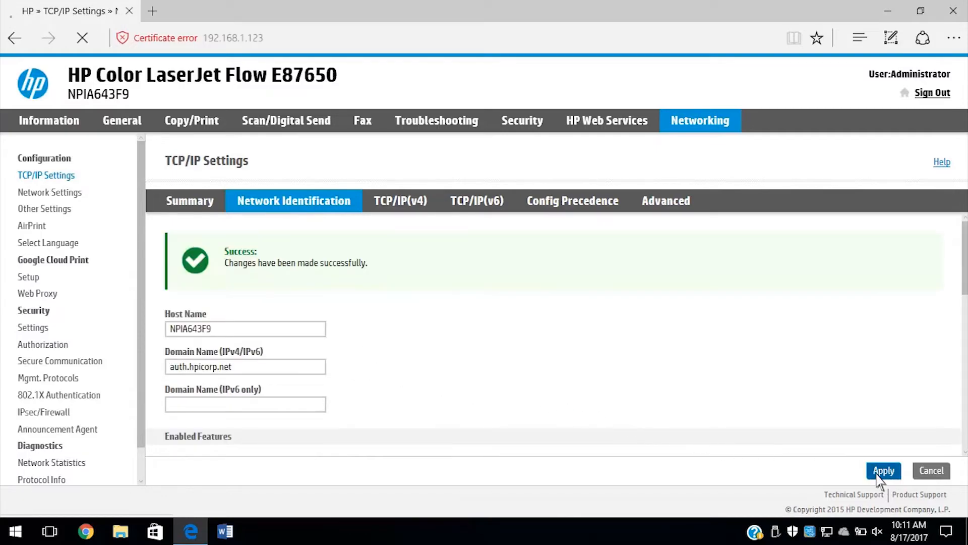
mouse_move(286, 120)
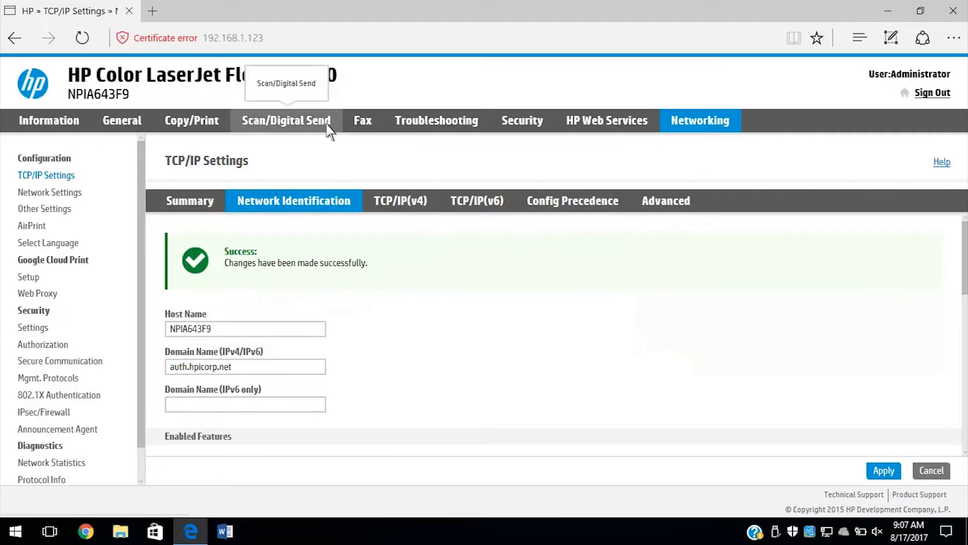
Start the Email Setup wizard from Scan/Digital Send quick setup wizards
click(286, 121)
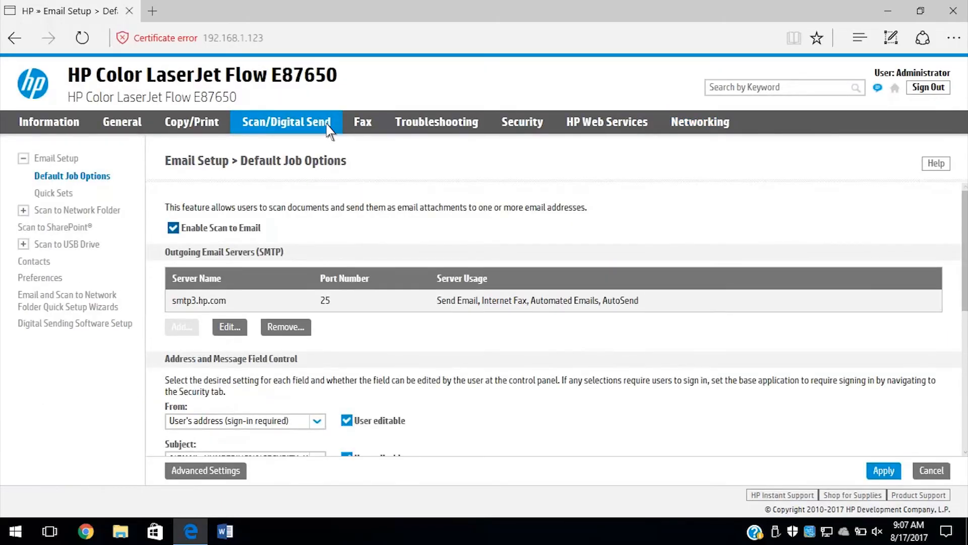
mouse_move(199, 250)
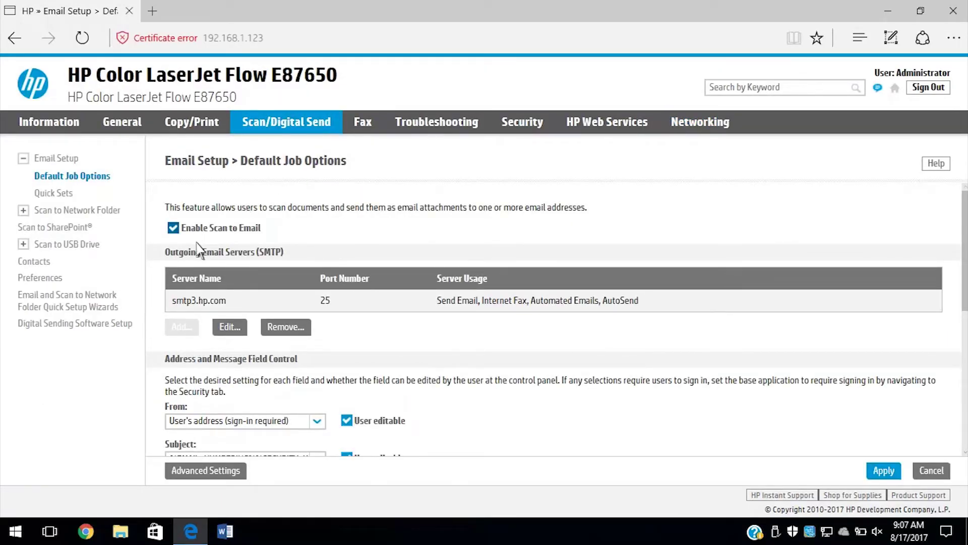
click(67, 301)
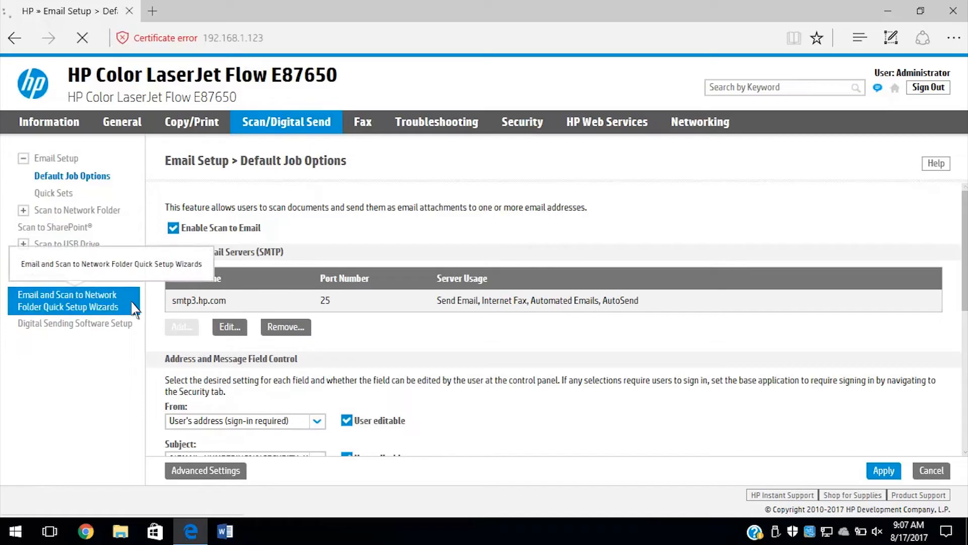
click(68, 301)
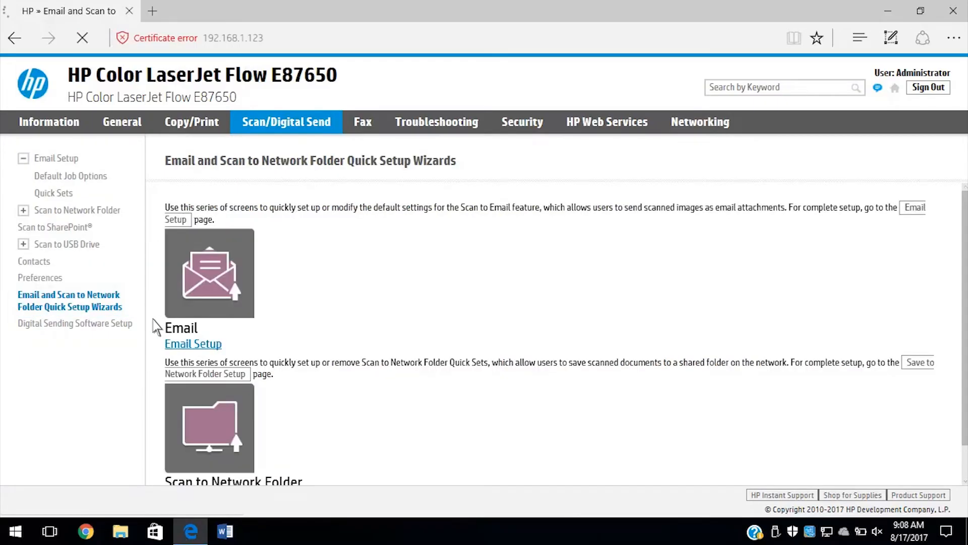
click(193, 343)
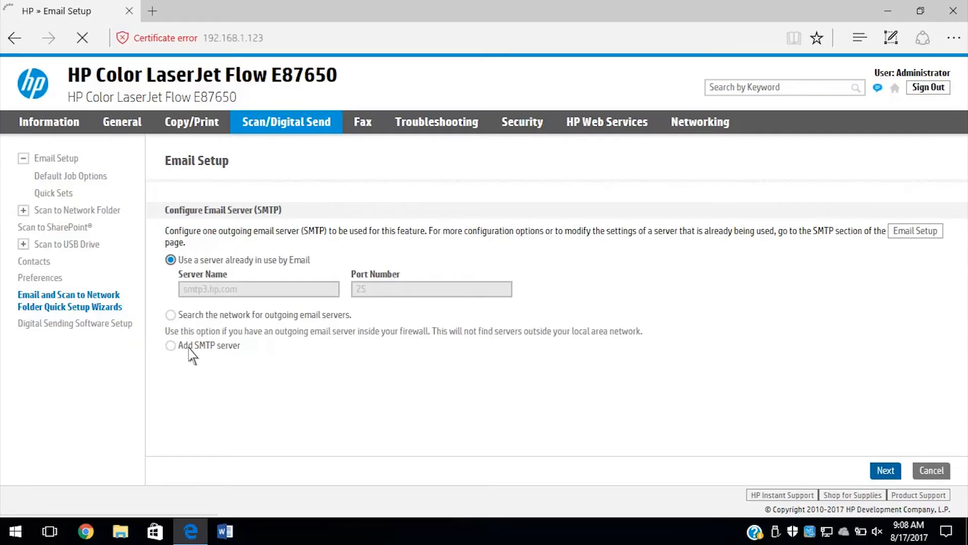
mouse_move(462, 407)
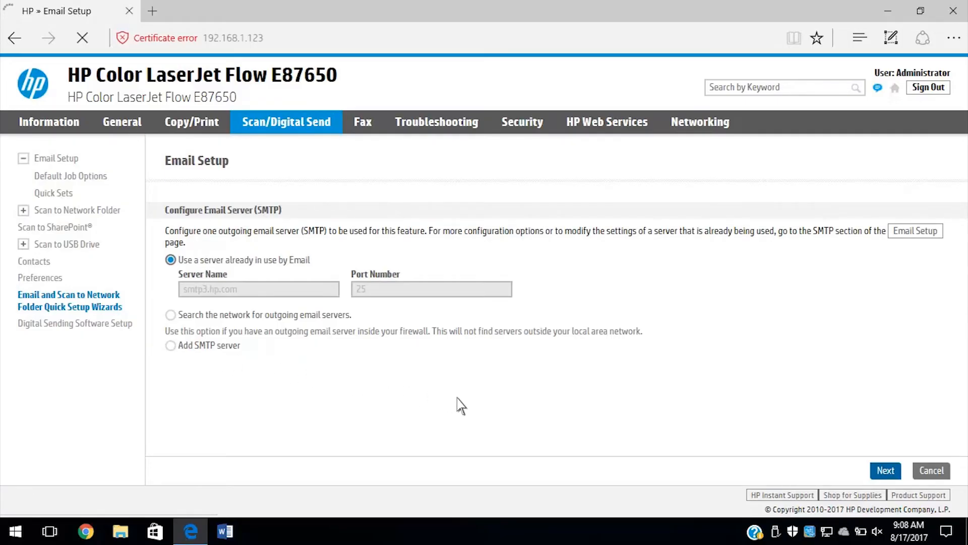
Keep the SMTP server, send from User's address with subject %EMAIL_NUMBERING%
click(886, 470)
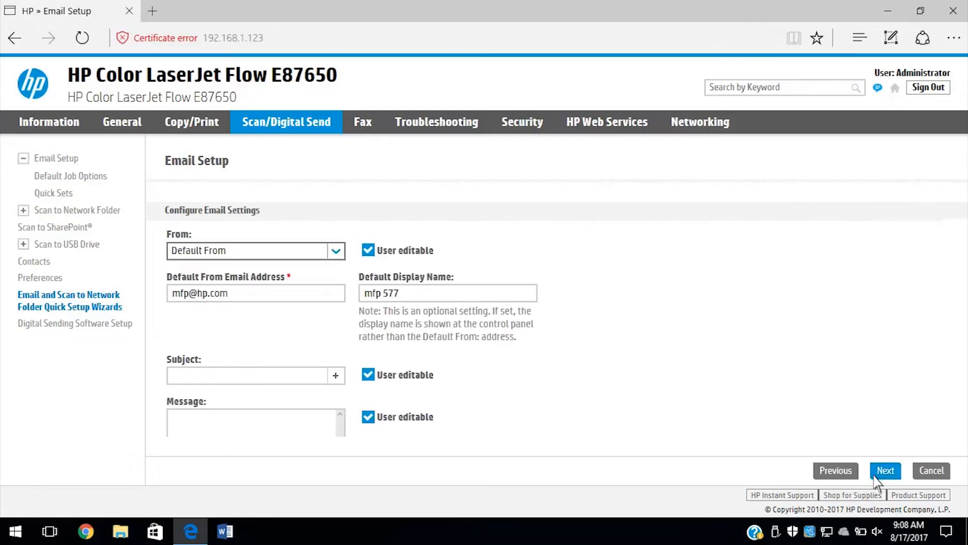
mouse_move(680, 402)
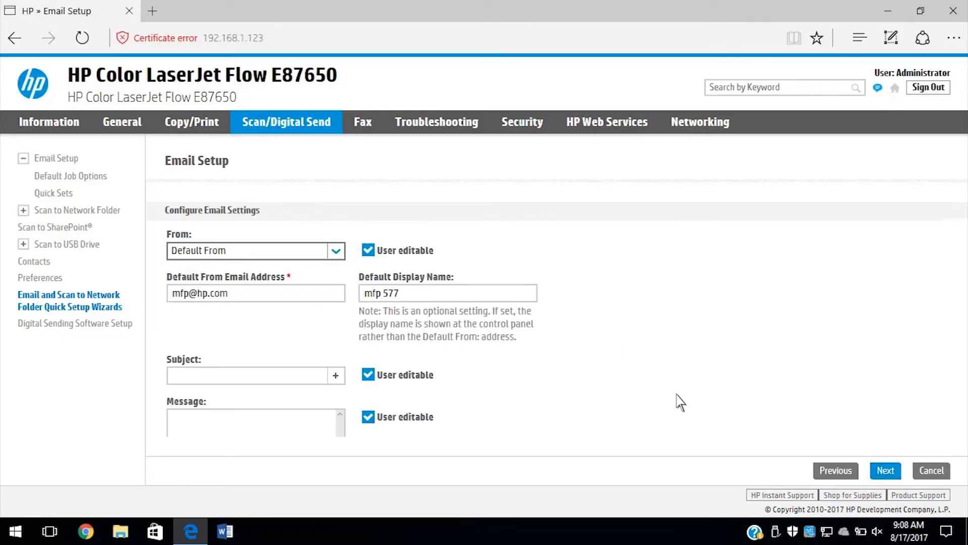
click(335, 251)
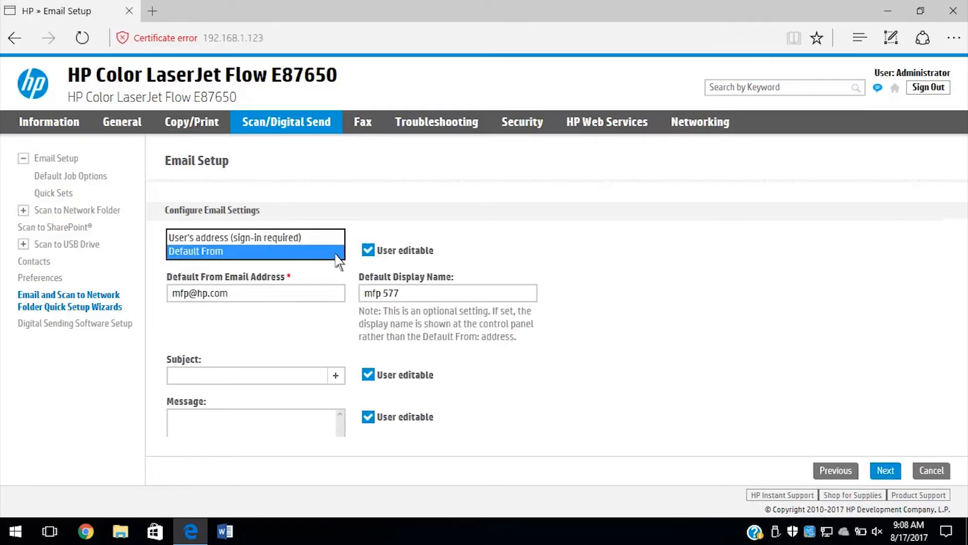
click(255, 251)
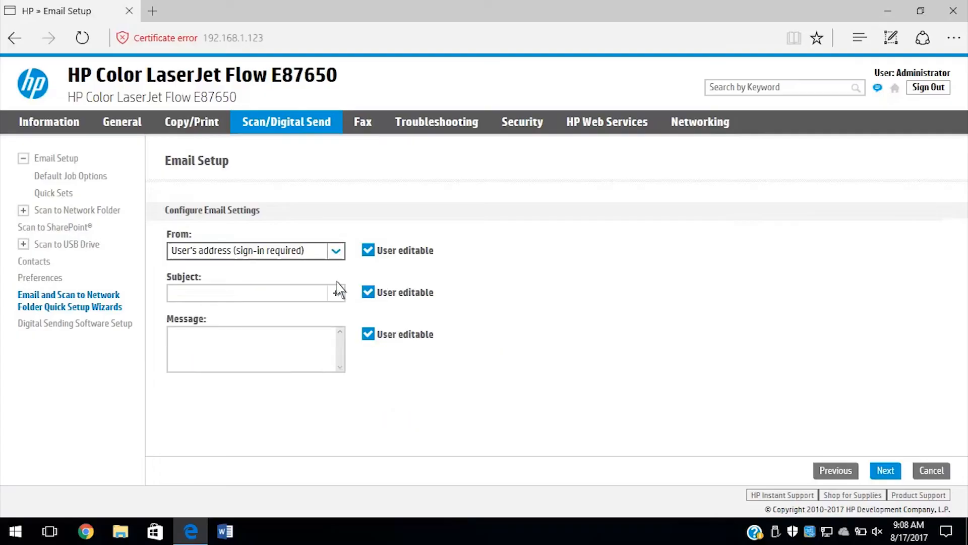
text(%EMAIL_NUMBERING%)
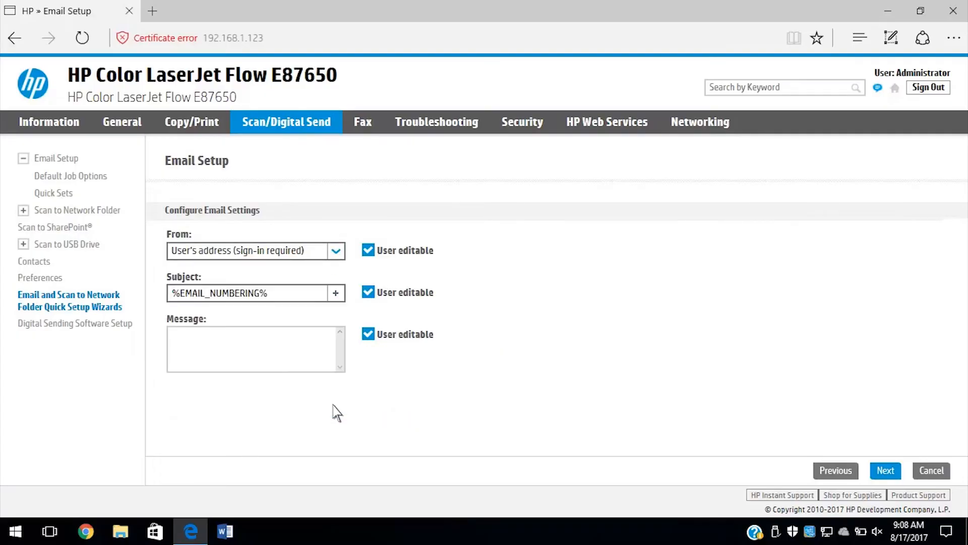
Add User Name to the subject, set message 'LaserJet Scan' and continue
click(335, 292)
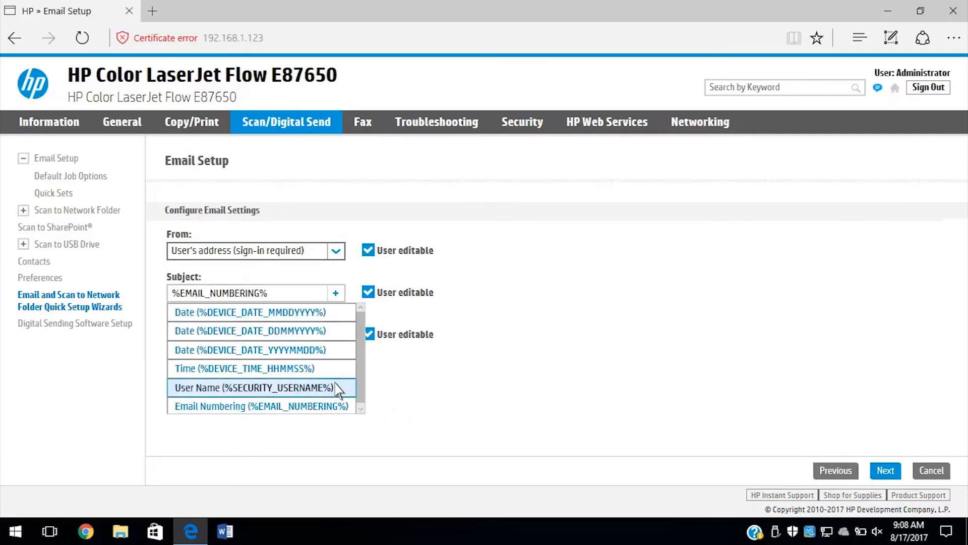
click(253, 387)
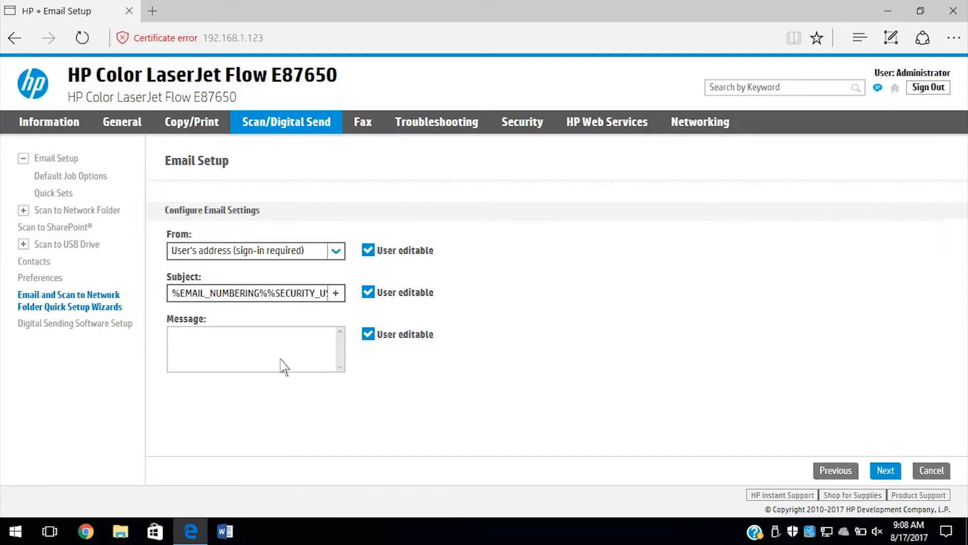
text(LaserJet Scan)
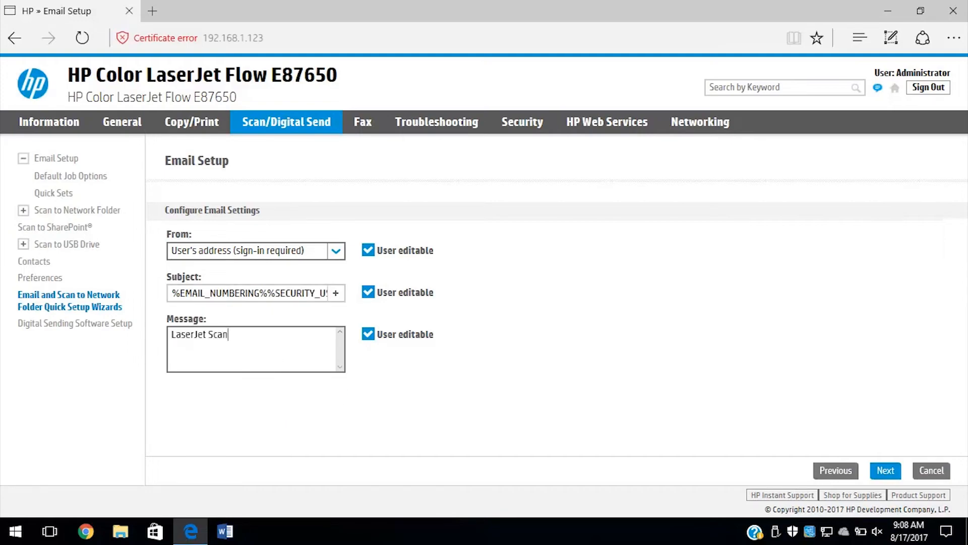
mouse_move(472, 398)
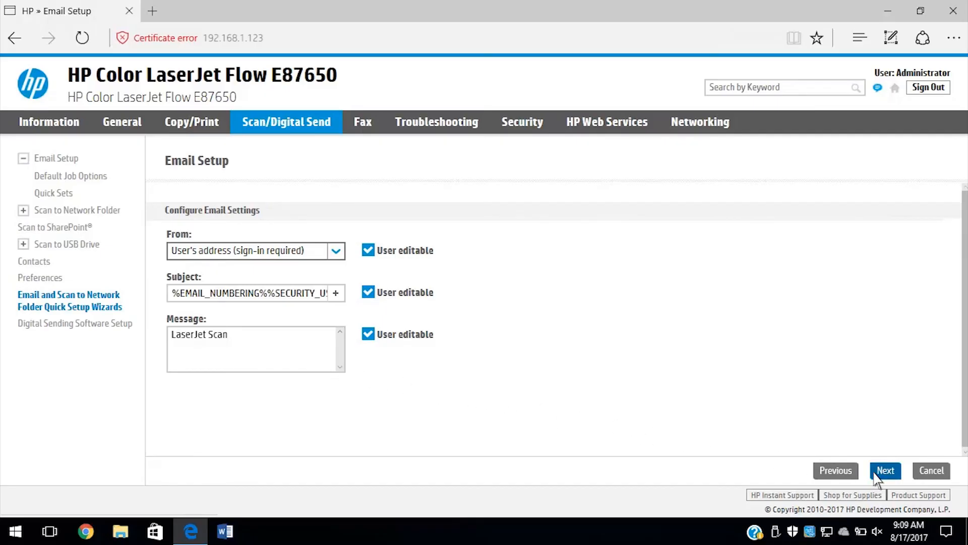
click(885, 470)
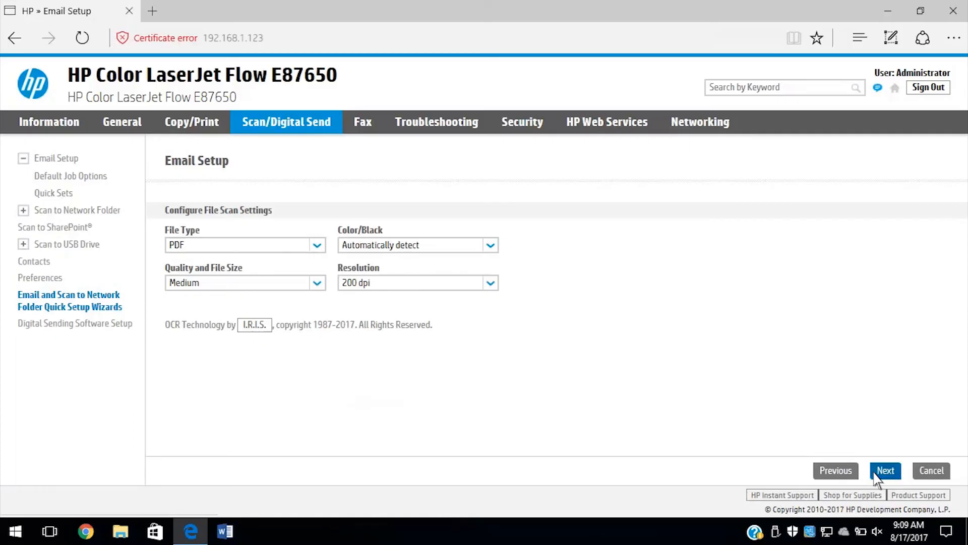
Keep the default PDF scan settings and finish the wizard with a success confirmation
click(884, 469)
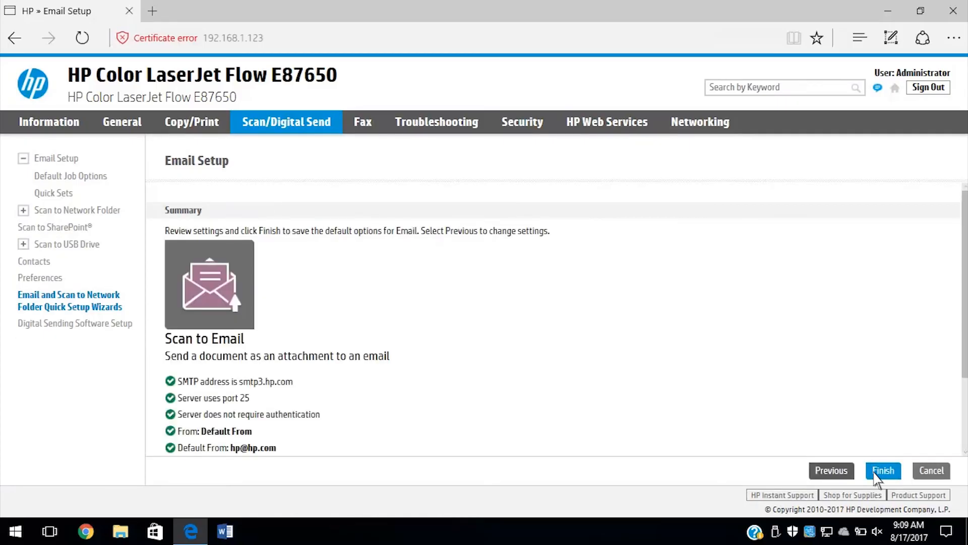
click(883, 470)
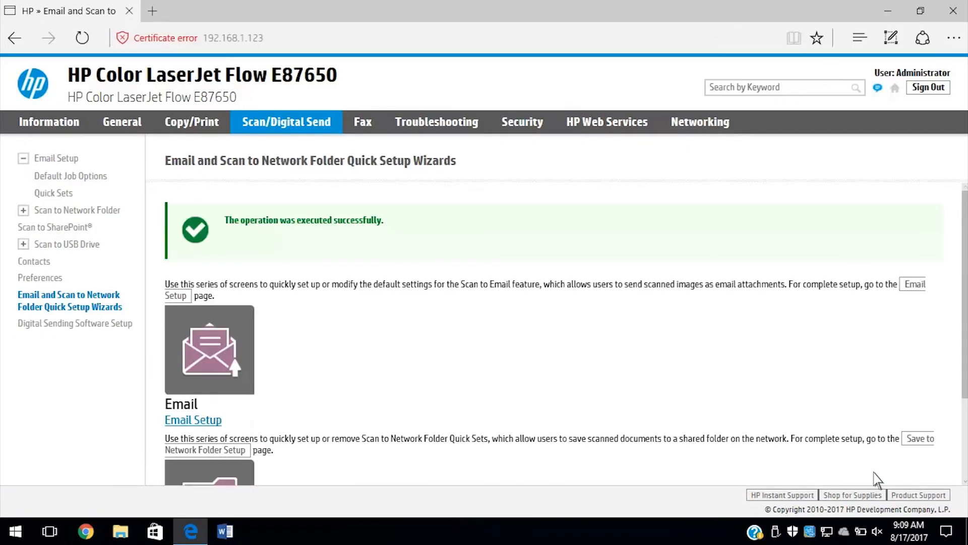